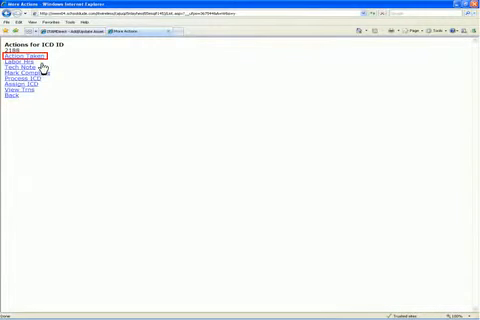
# Open the Action Taken form for the ICD item from its More Actions list.
pyautogui.click(22, 57)
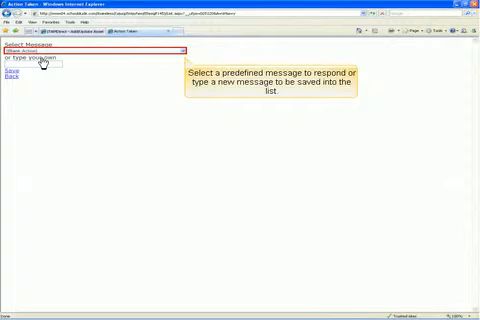